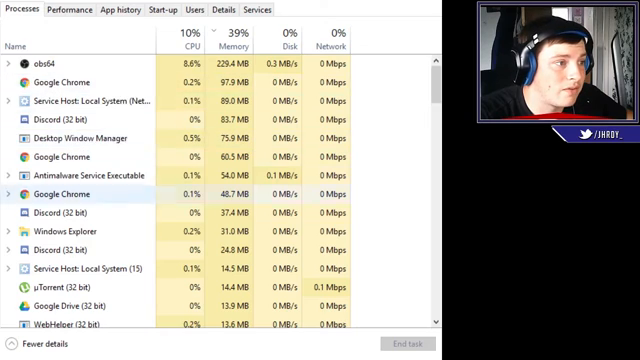
- End the Steam Client Bootstrapper (32 bit) process from the Processes list
scroll("down", 3)
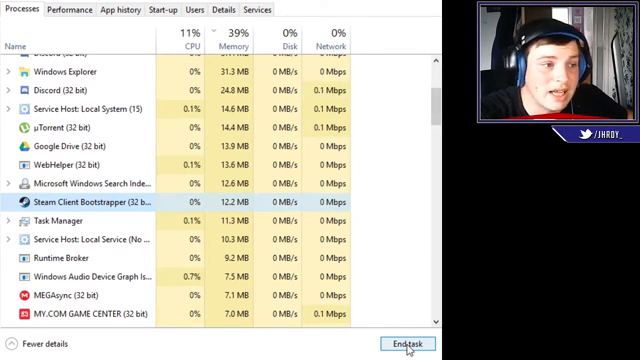
left_click(404, 316)
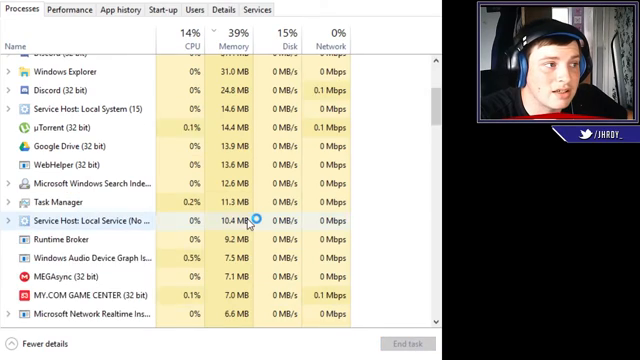
scroll("down", 3)
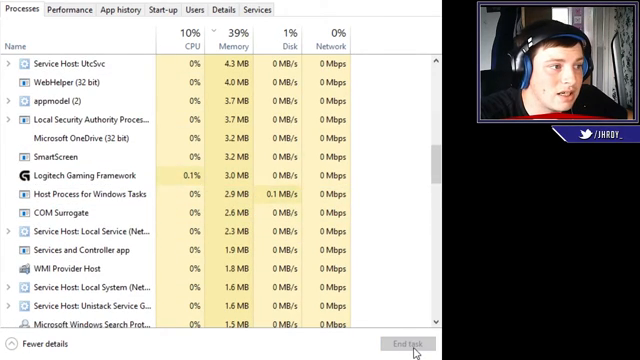
scroll("down", 3)
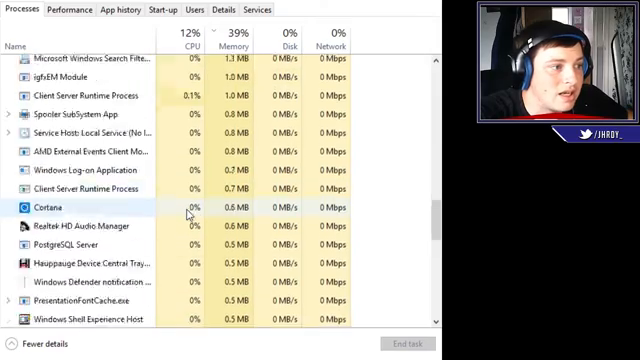
scroll("down", 3)
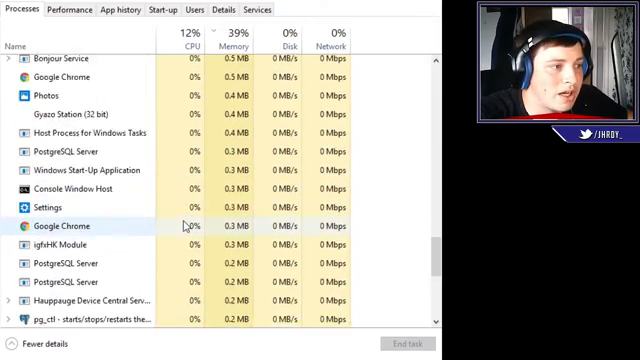
scroll("down", 3)
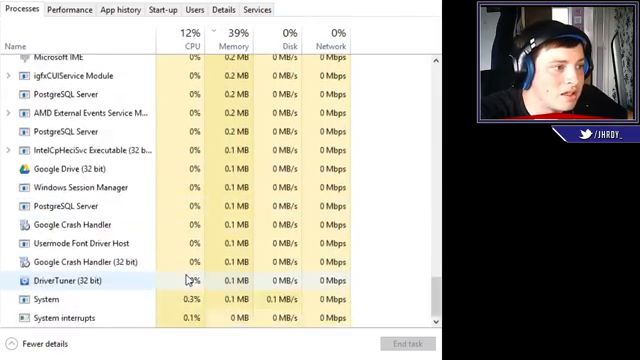
scroll("up", 3)
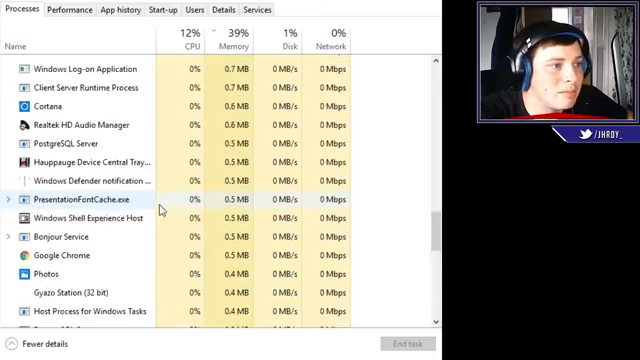